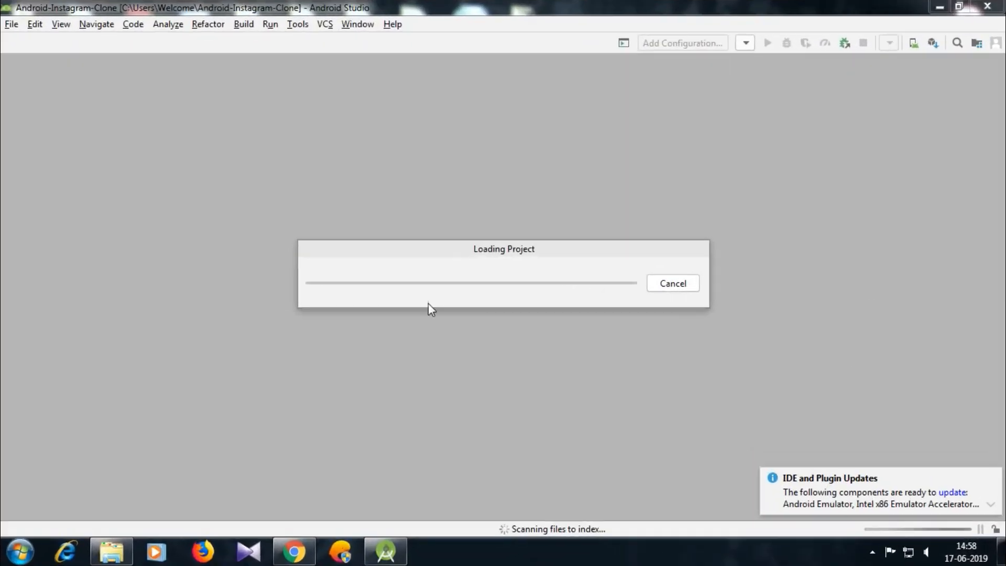
mouse_move(703, 304)
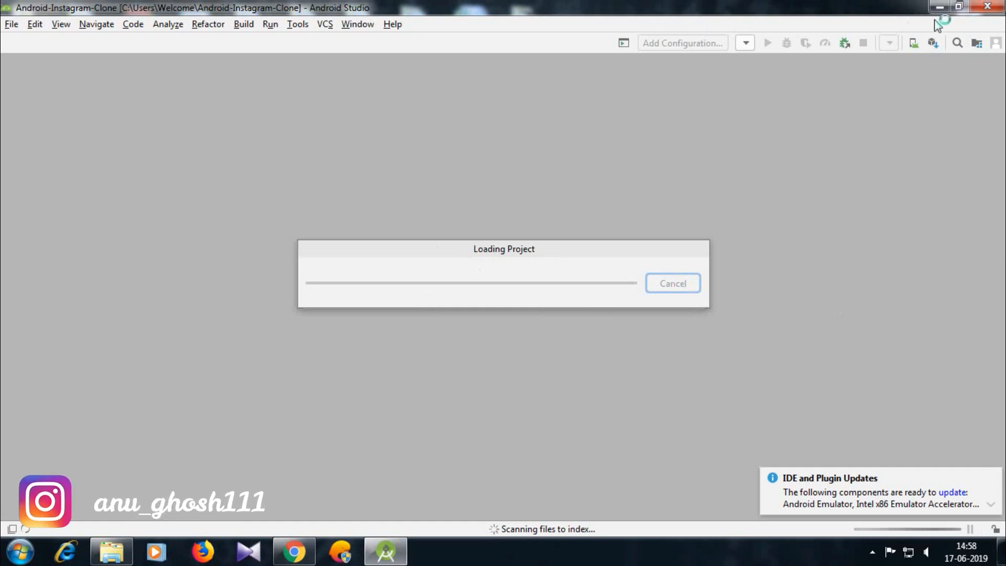
Close the loading Instagram clone project to return to the Welcome screen.
left_click(932, 7)
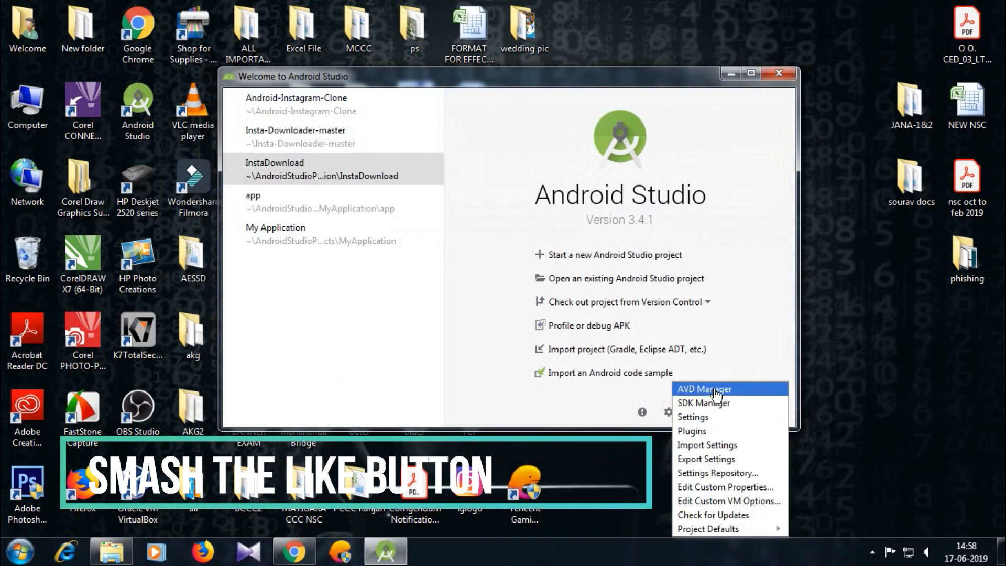
mouse_move(714, 448)
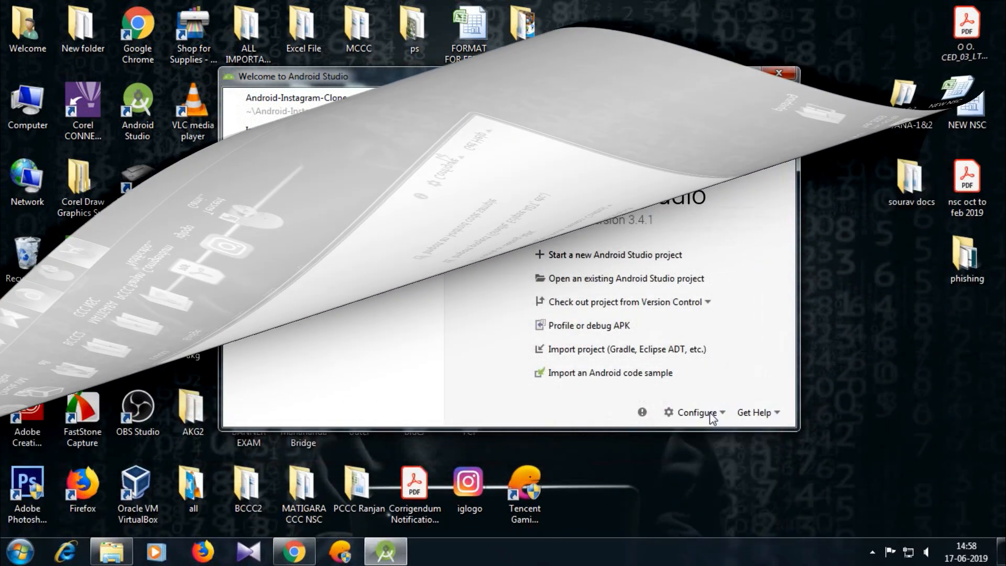
Open Settings for New Projects to view the Git executable path.
left_click(697, 412)
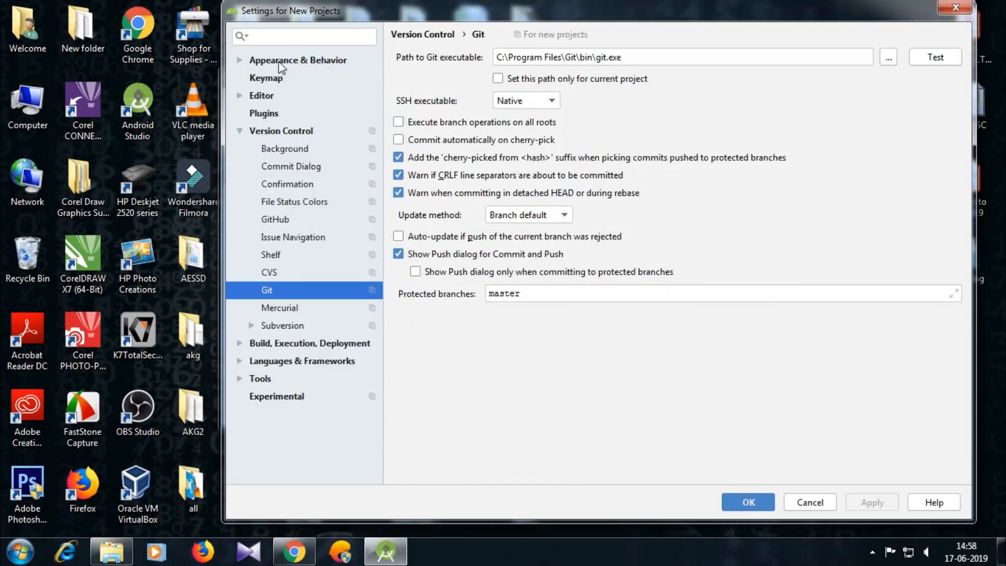
mouse_move(273, 94)
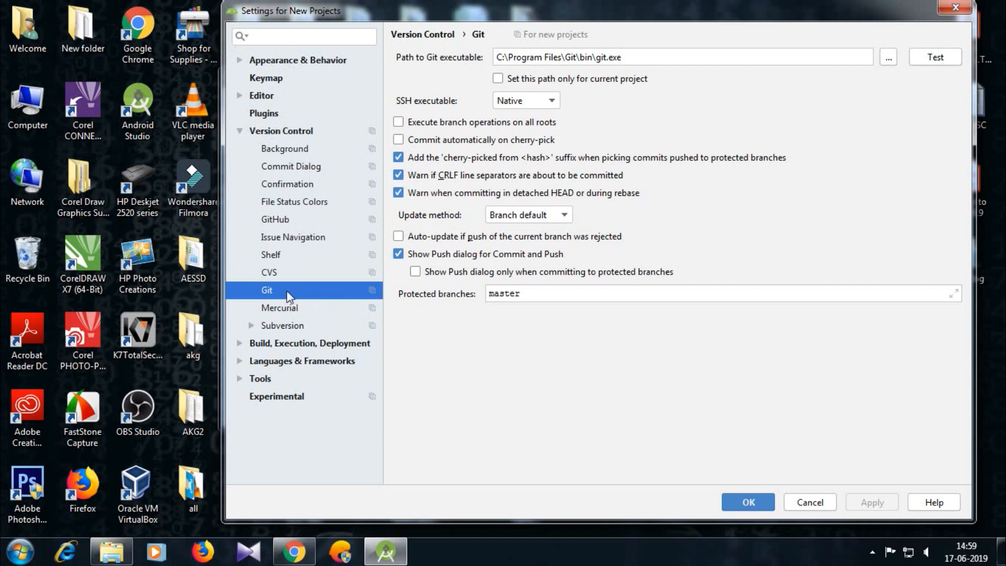
mouse_move(477, 69)
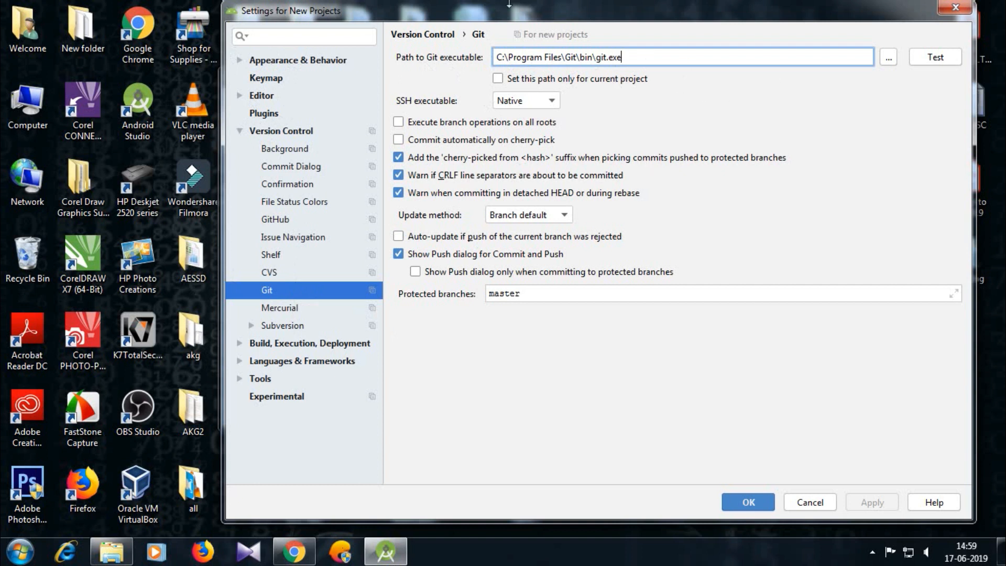
mouse_move(577, 85)
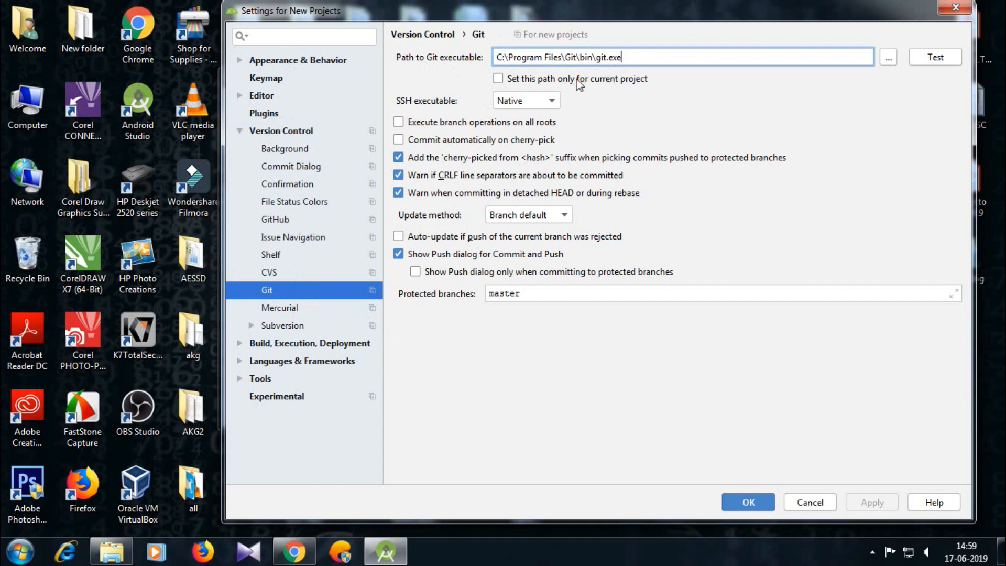
mouse_move(715, 79)
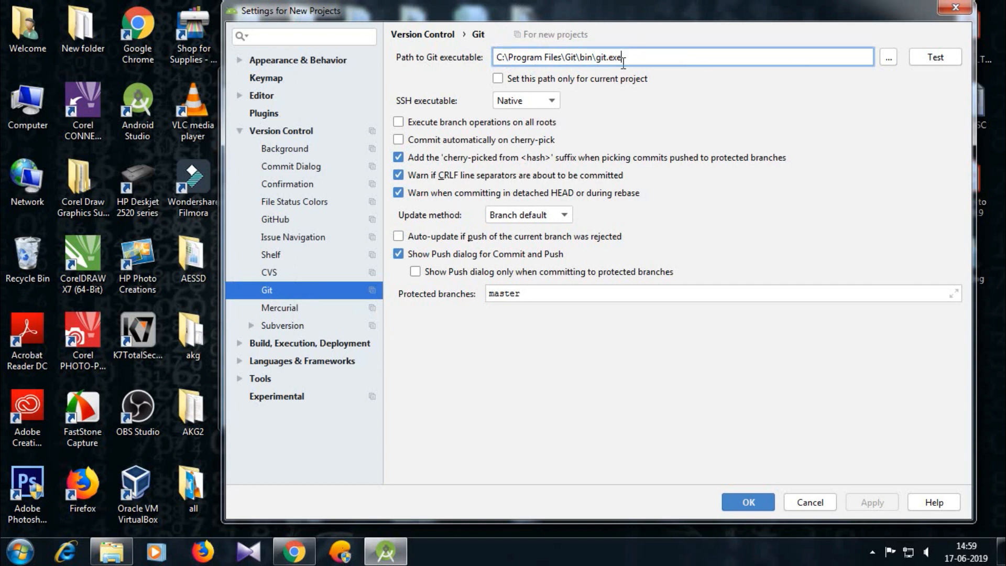
mouse_move(638, 53)
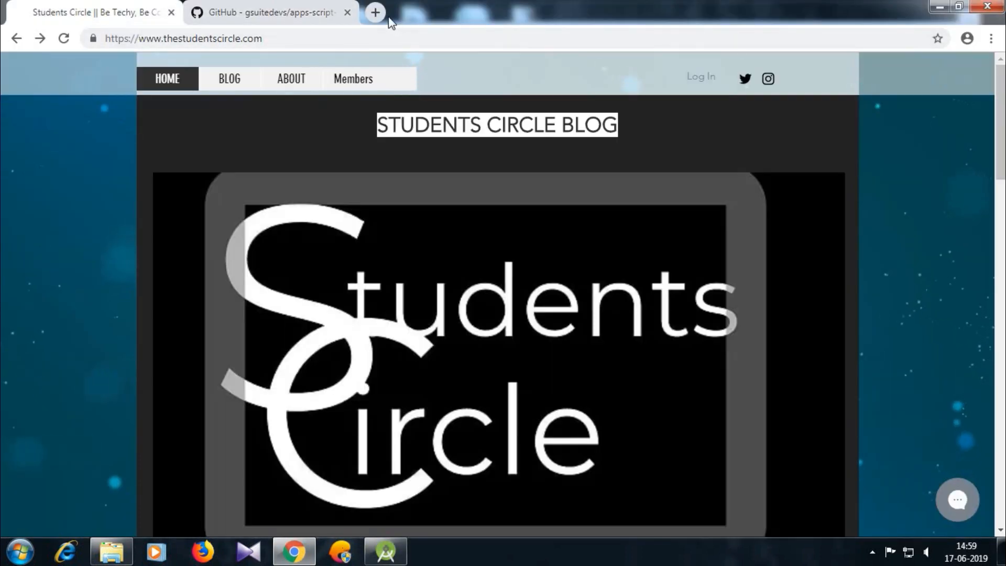
Search 'download git', view the git-scm.com Downloads page, then close the tab.
type("download git")
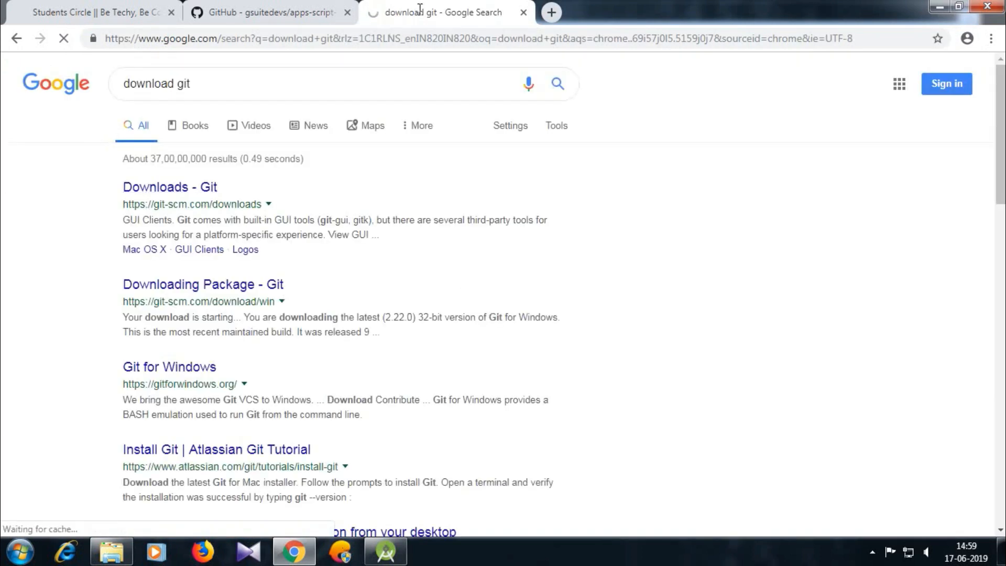
left_click(169, 186)
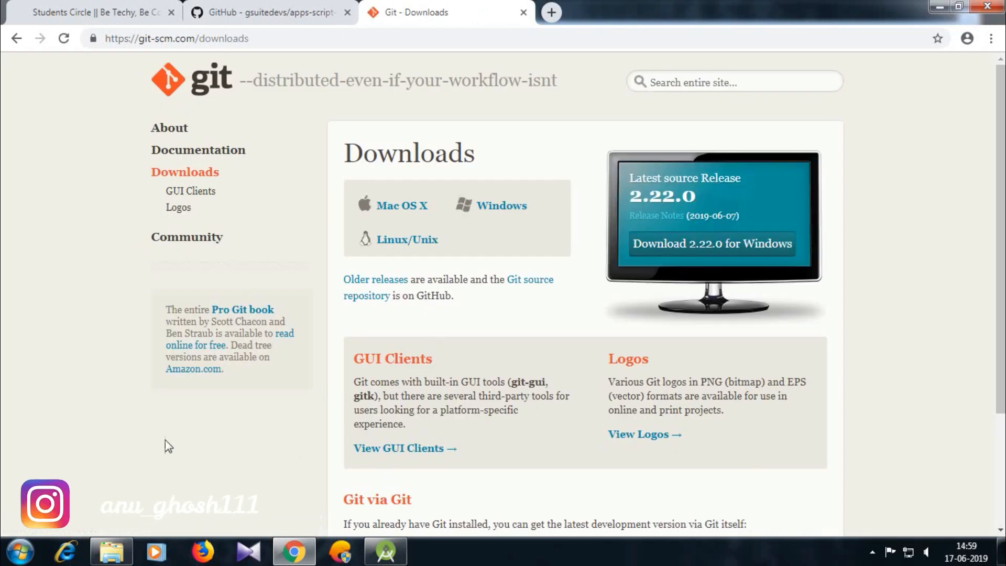
scroll("down", 3)
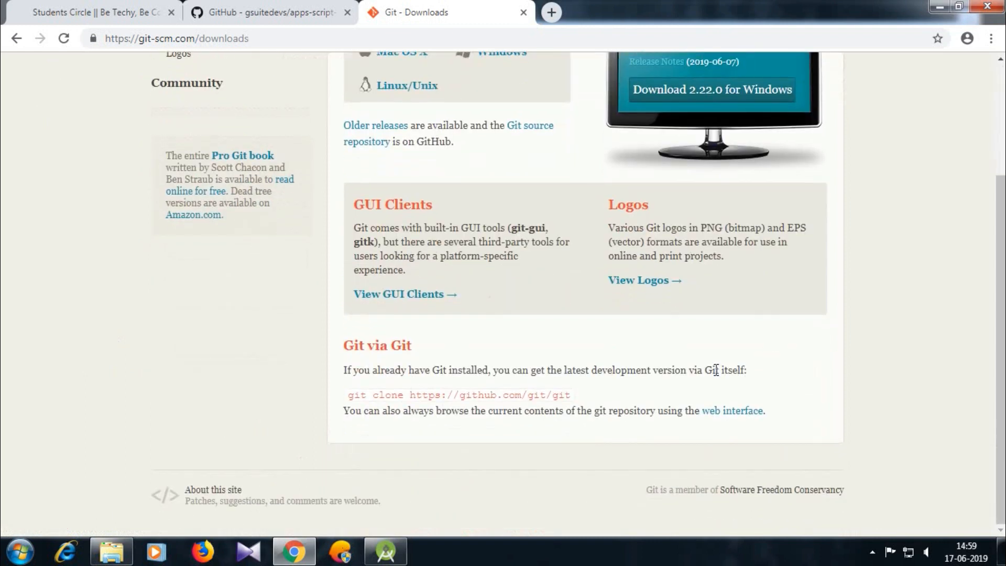
scroll("up", 3)
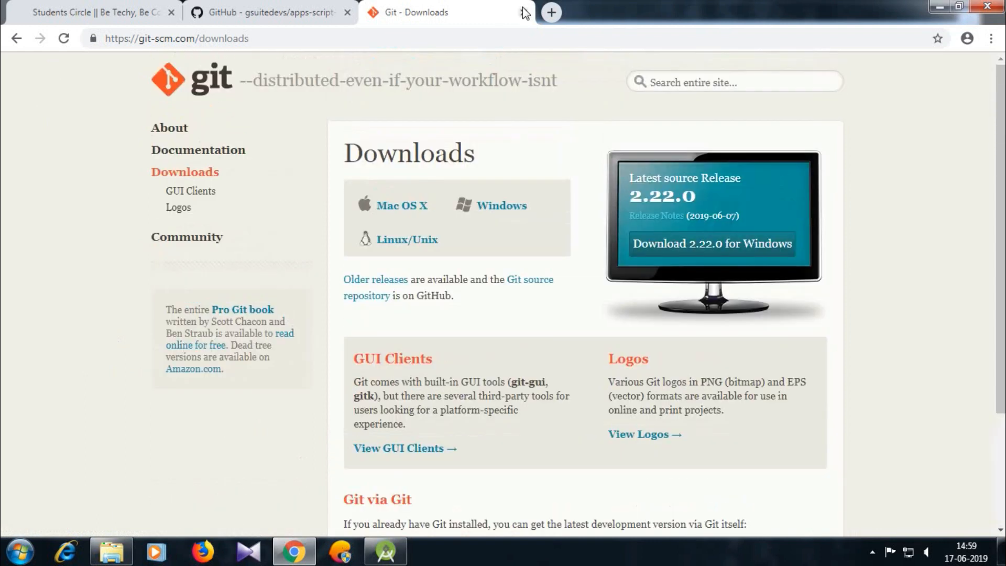
left_click(347, 12)
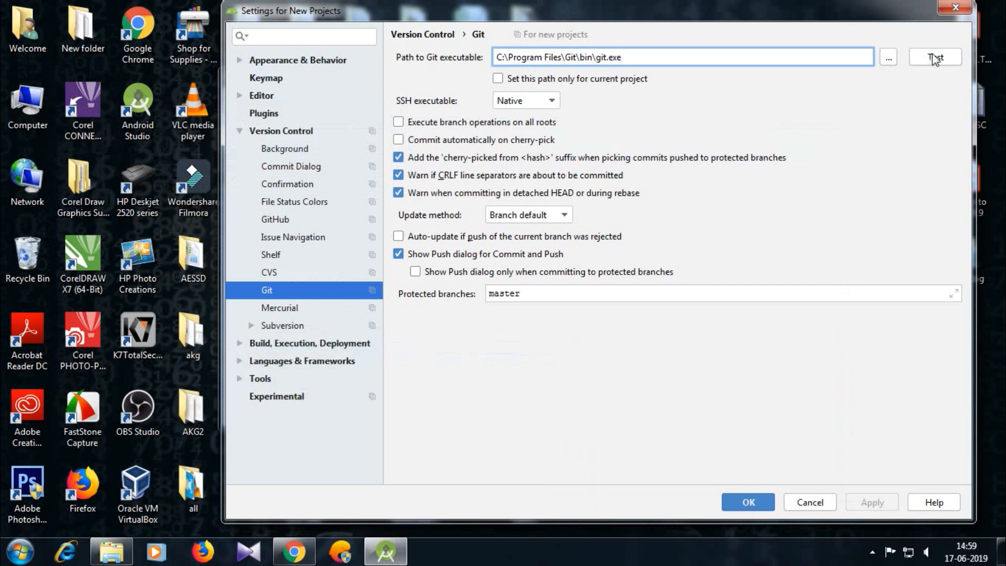
Test the Git executable, confirm version 2.21.0, and save the settings.
left_click(934, 57)
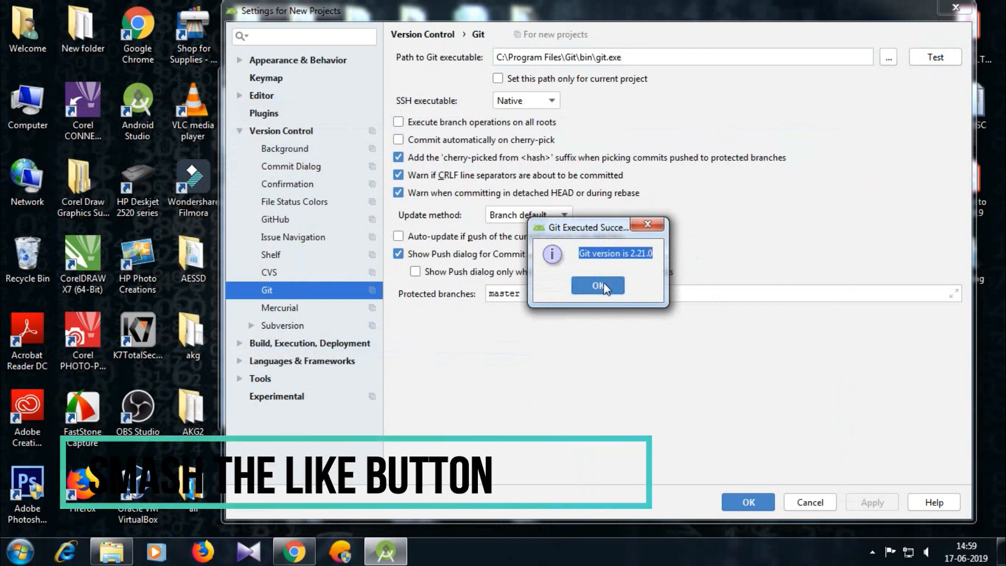
left_click(596, 285)
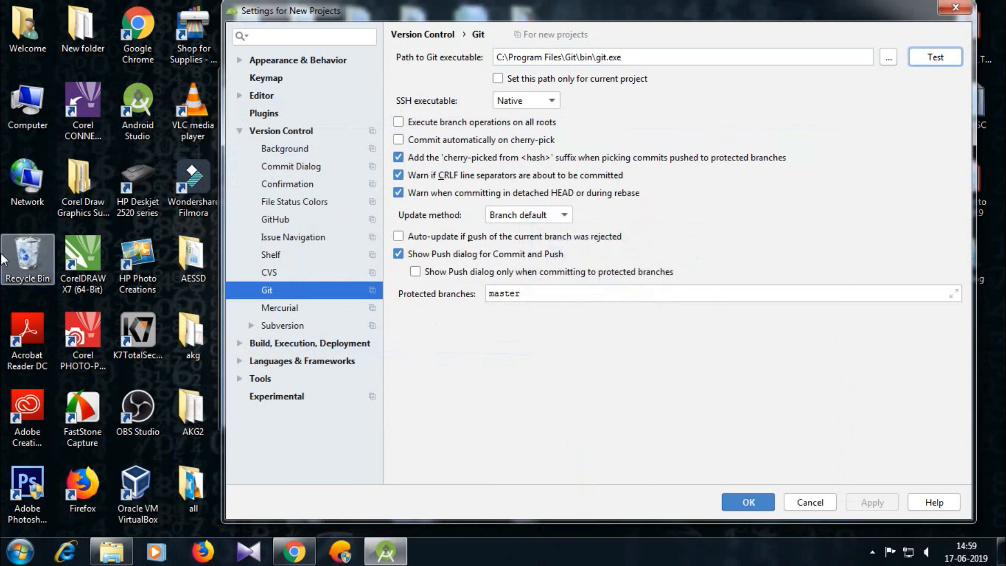
mouse_move(586, 62)
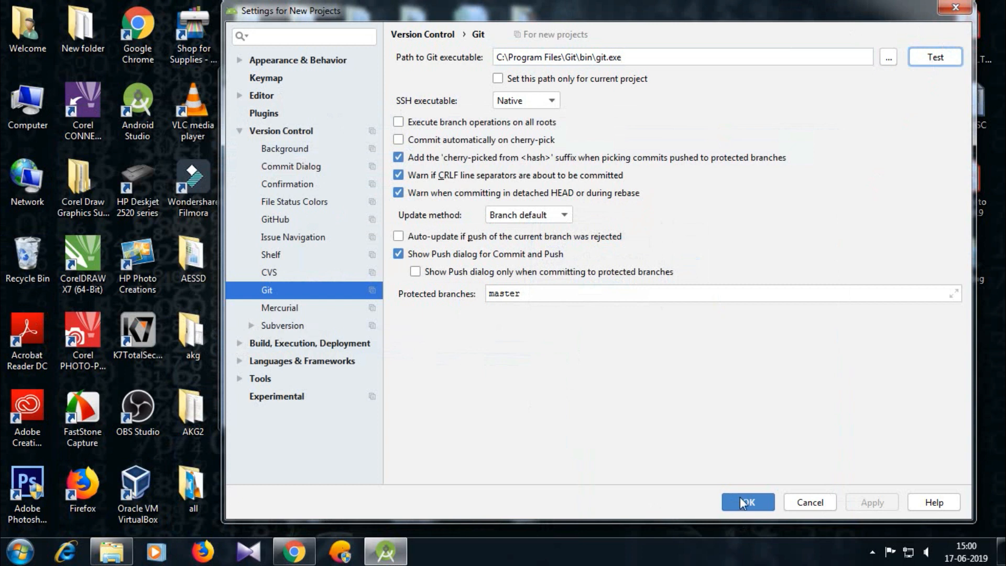
left_click(748, 502)
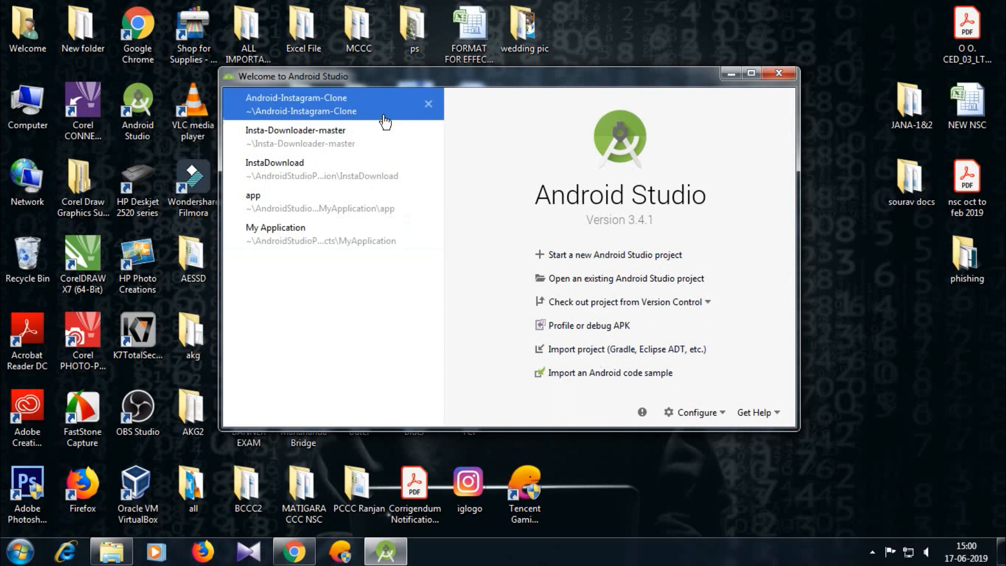
Check out a project from version control using Git, and select the C:\Users\Welcome directory field.
left_click(695, 412)
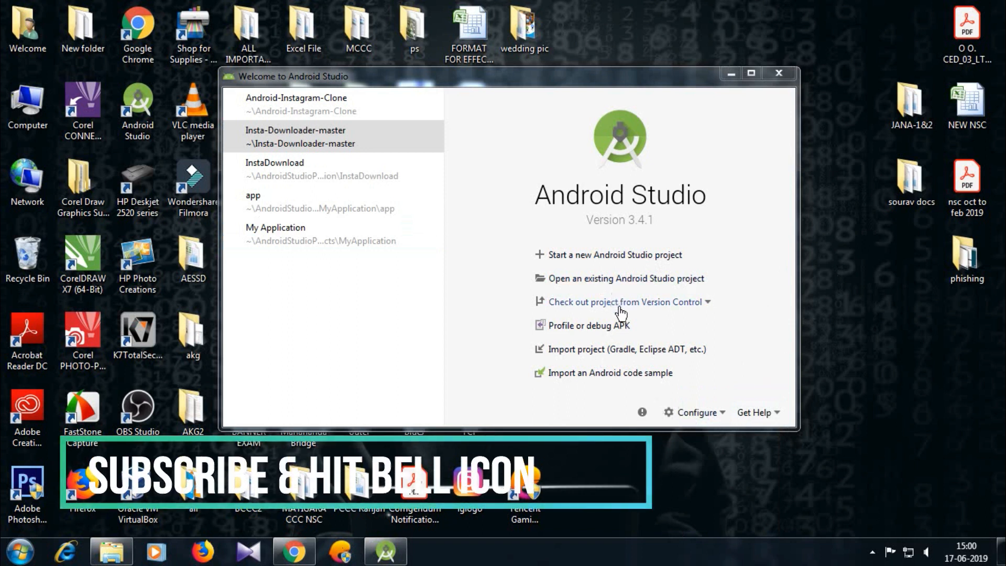
left_click(627, 302)
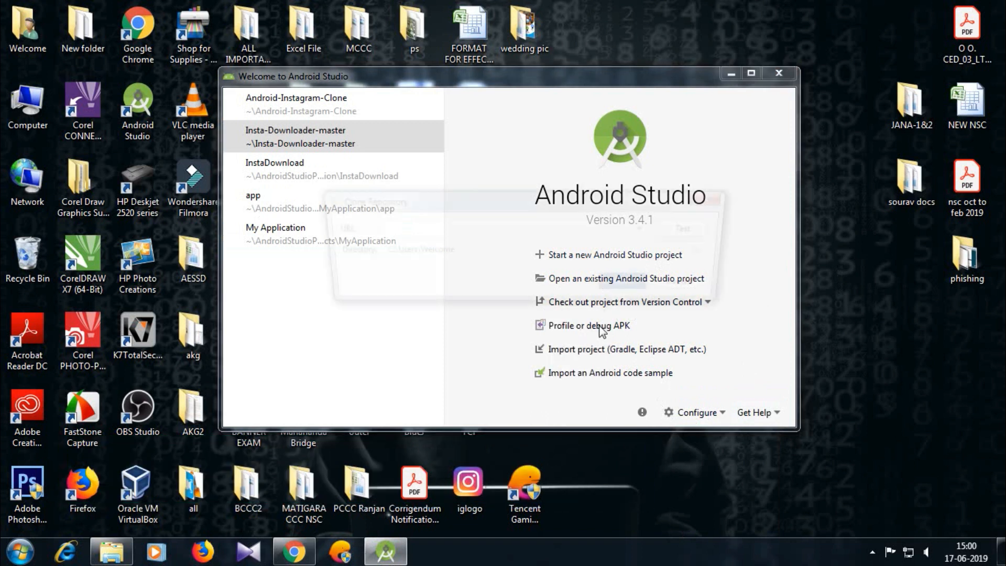
left_click(618, 302)
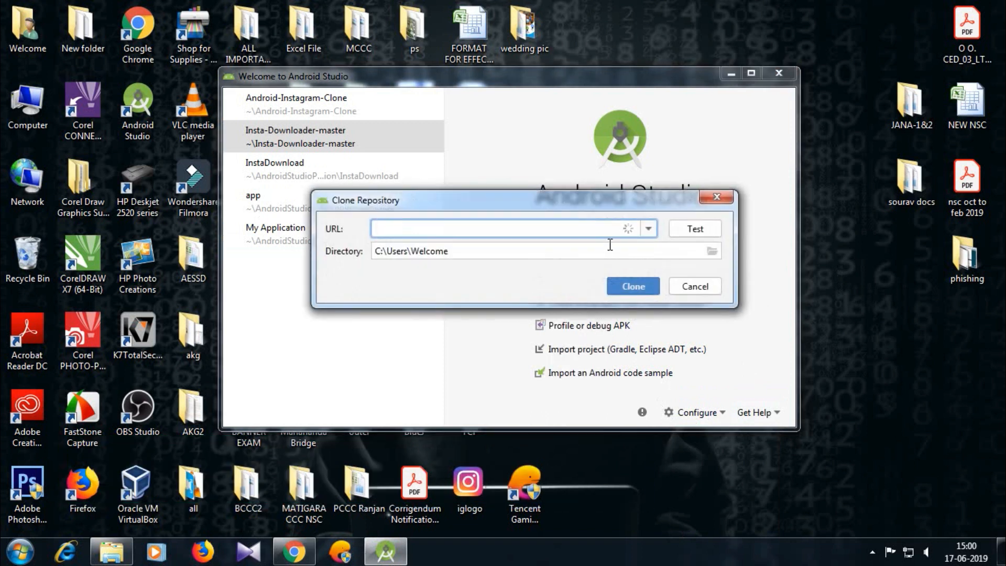
left_click(694, 287)
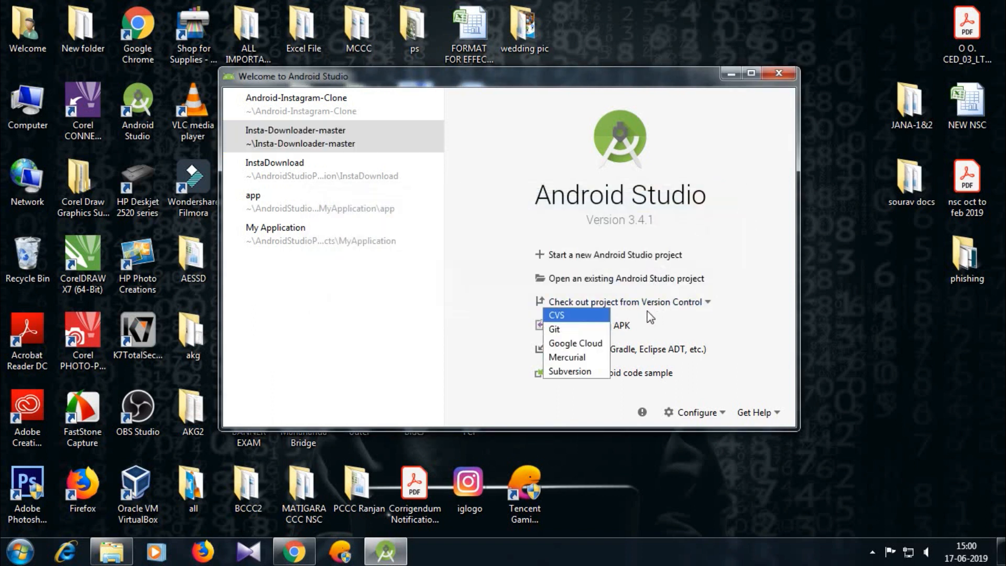
left_click(553, 328)
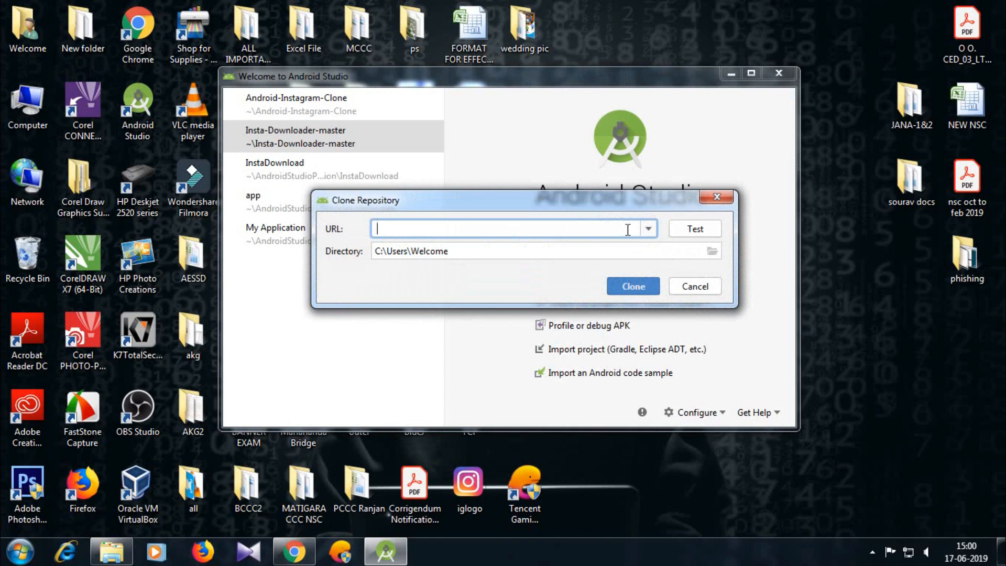
mouse_move(588, 218)
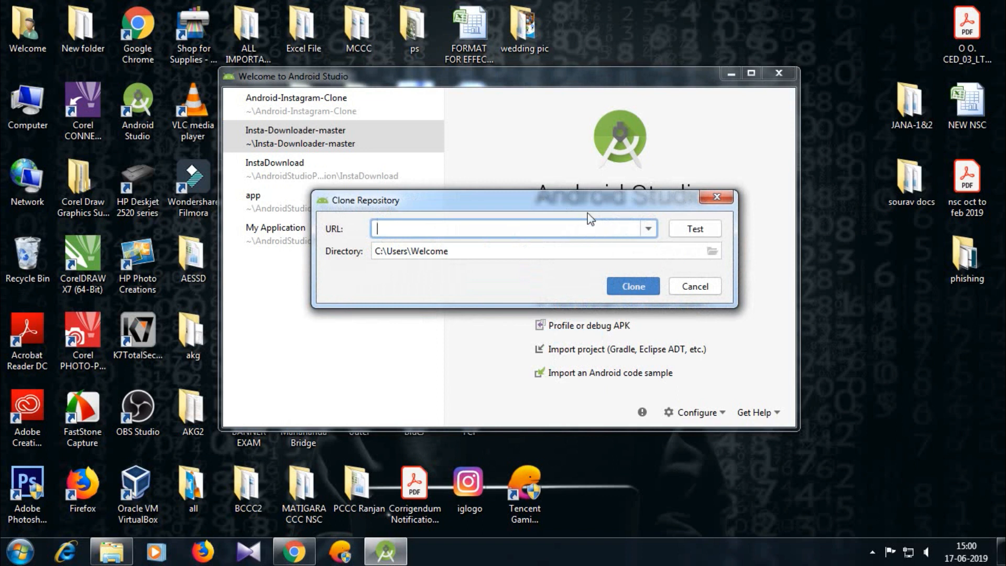
mouse_move(631, 250)
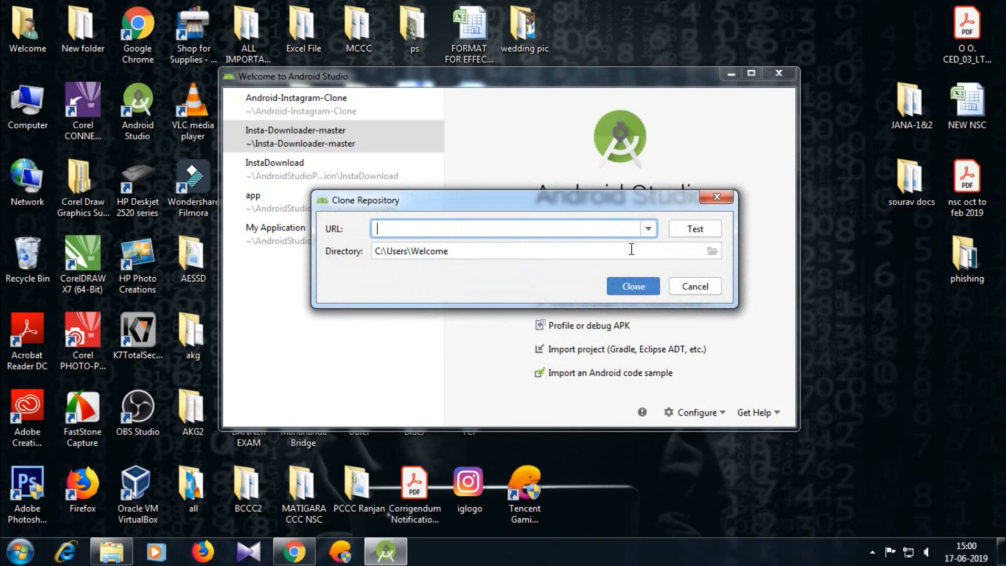
left_click(546, 251)
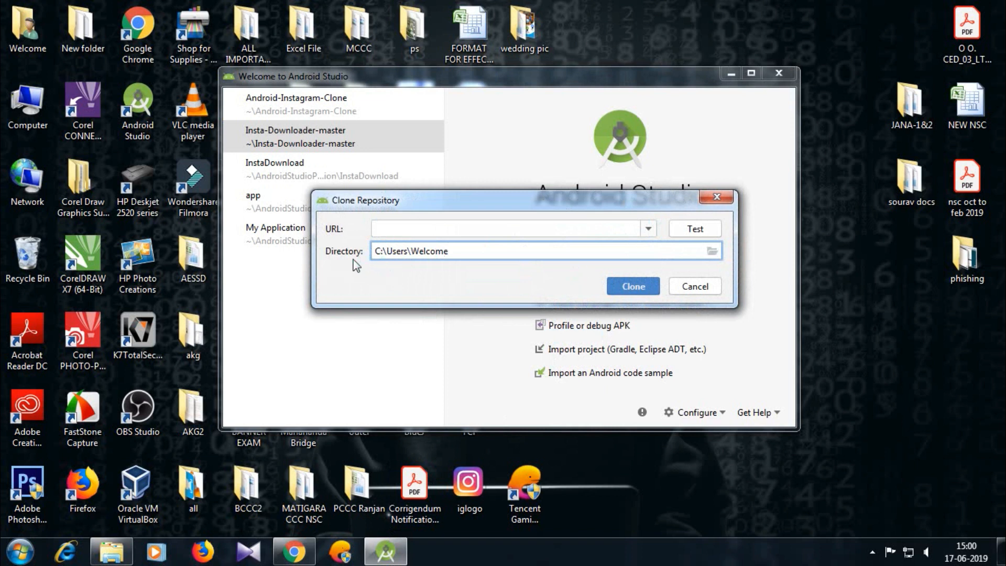
mouse_move(635, 357)
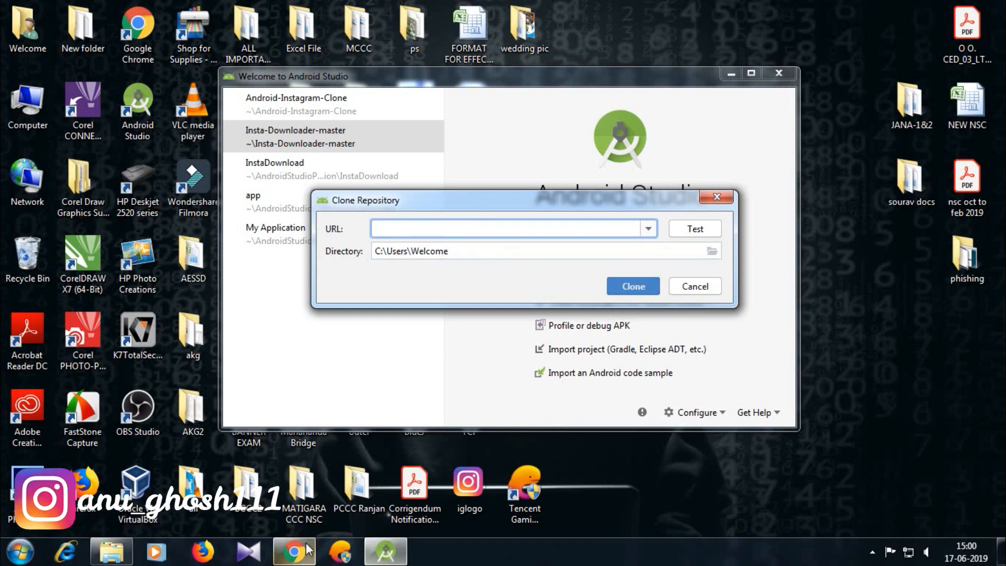
Copy the apps-script-samples HTTPS clone URL from GitHub and return to Android Studio.
left_click(293, 551)
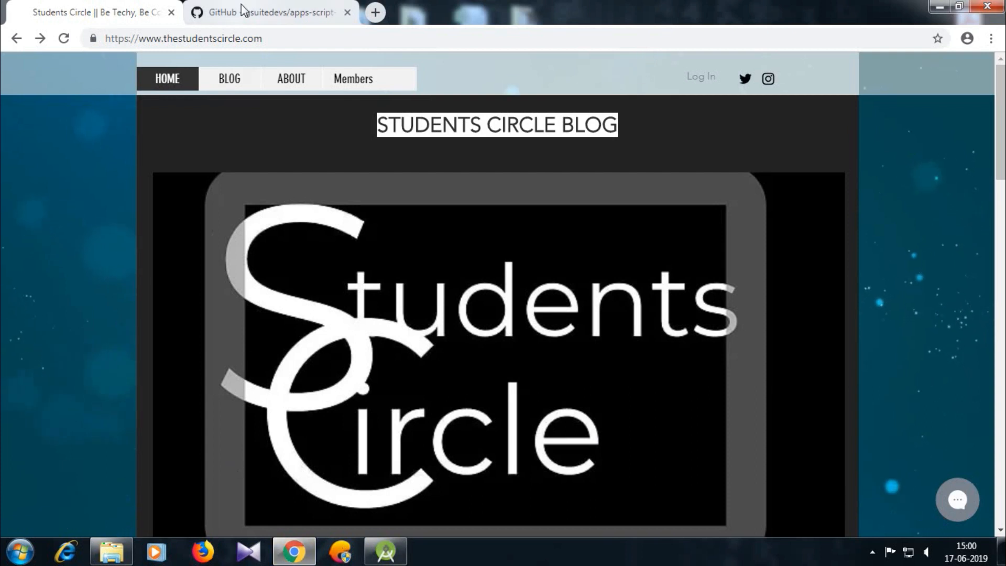
left_click(270, 12)
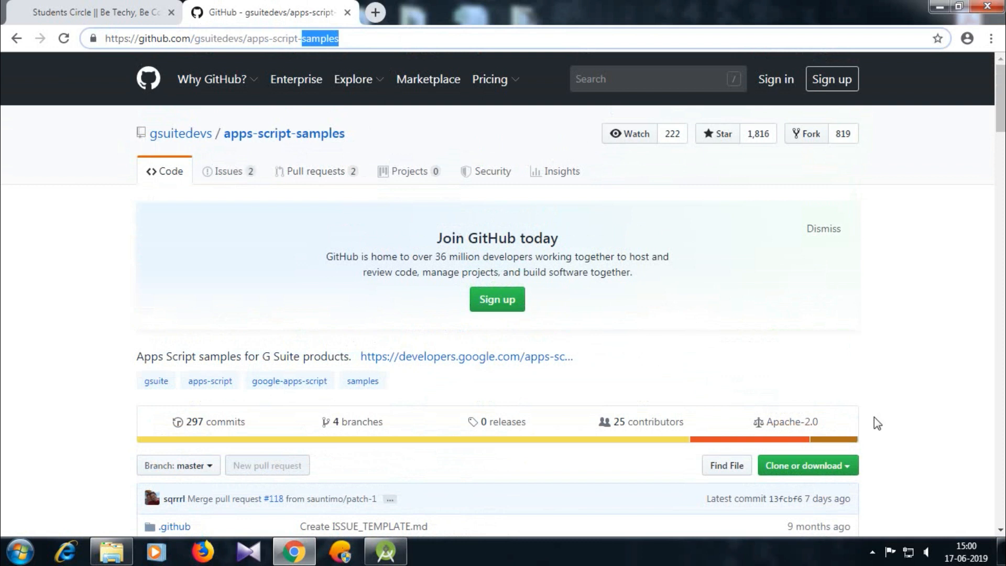
scroll("down", 3)
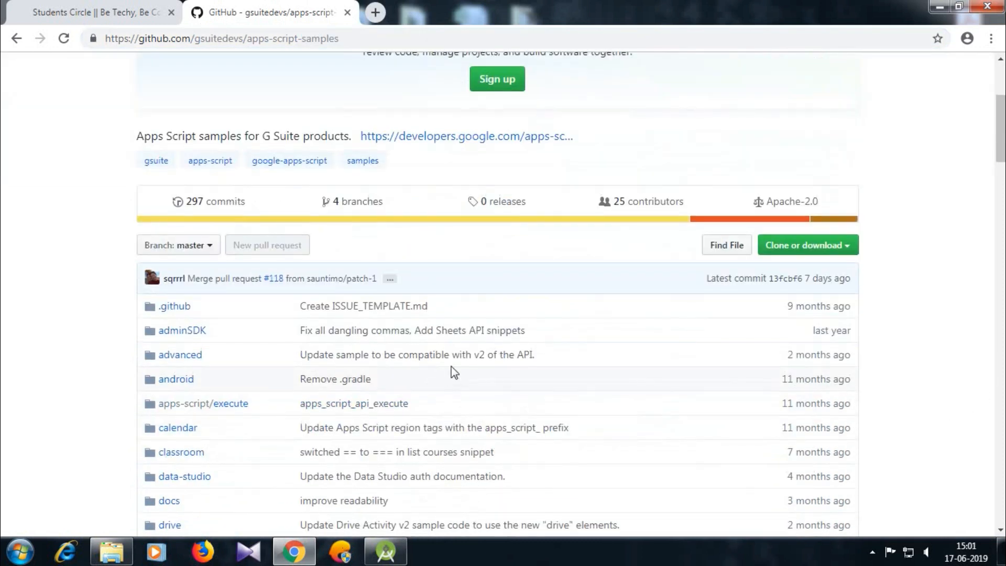
scroll("down", 3)
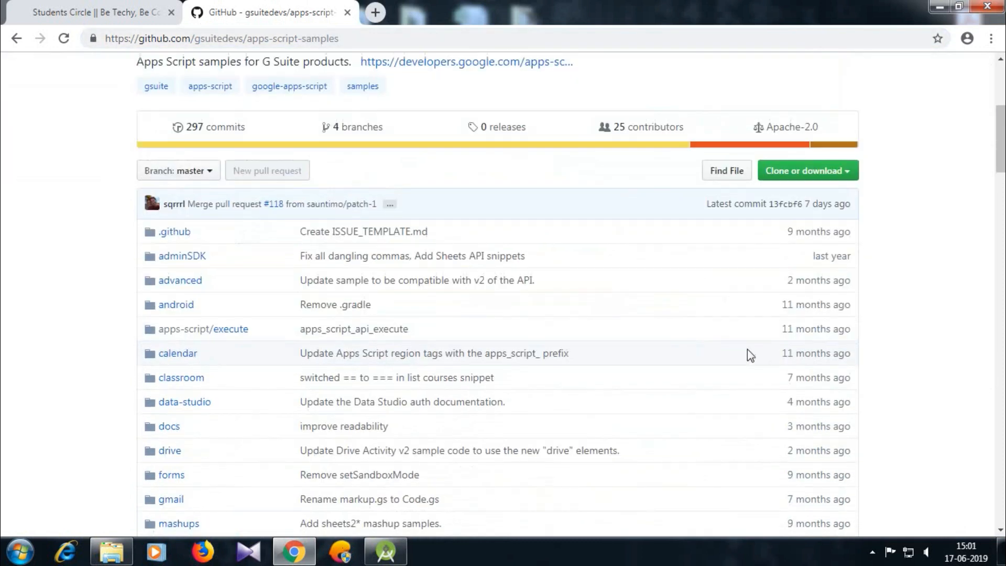
left_click(803, 171)
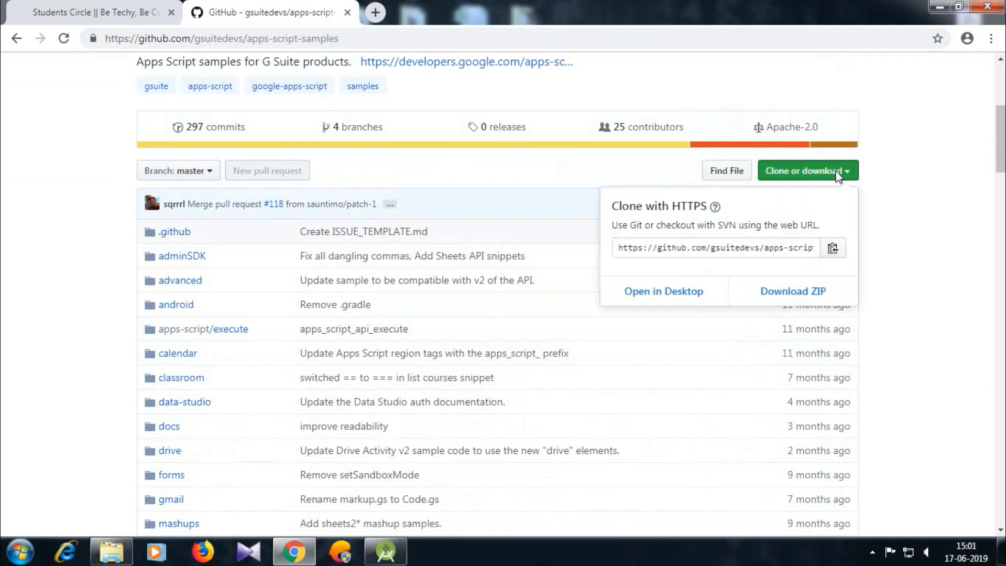
left_click(832, 247)
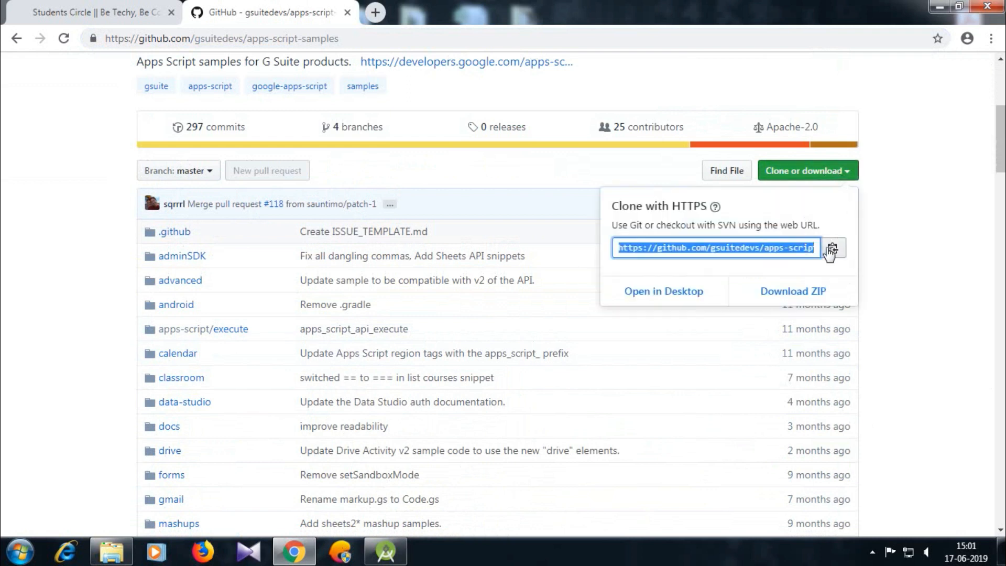
left_click(833, 248)
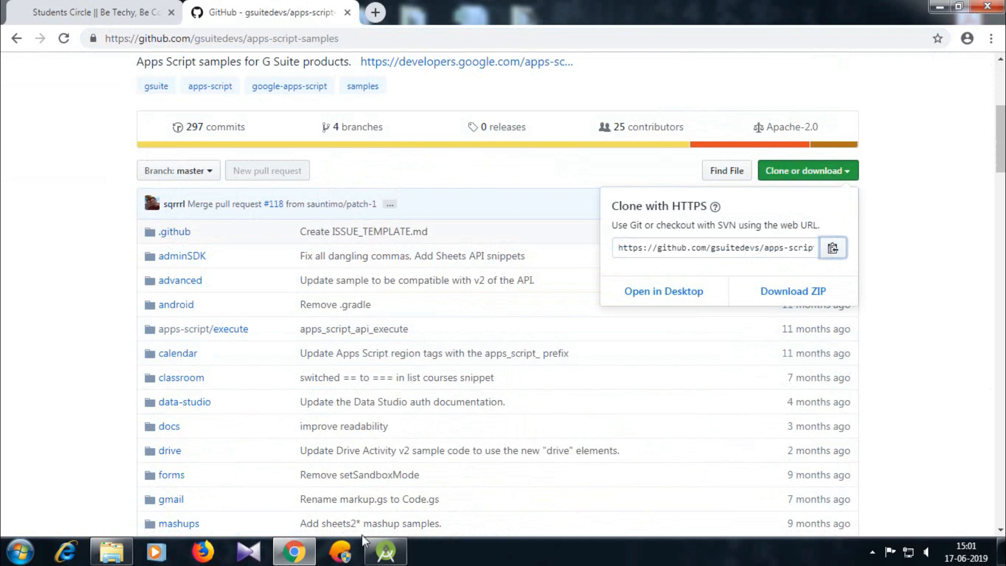
left_click(385, 550)
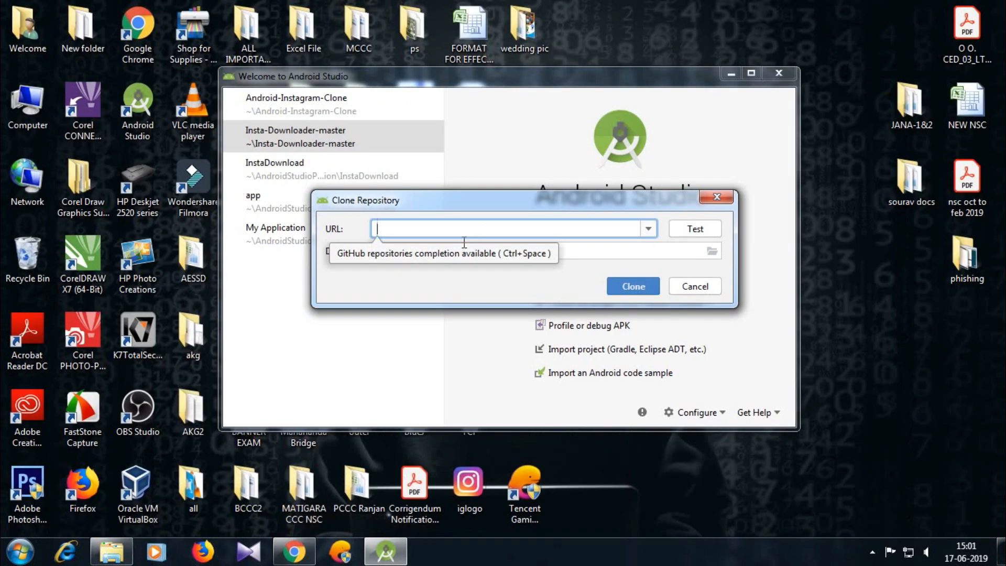
mouse_move(484, 229)
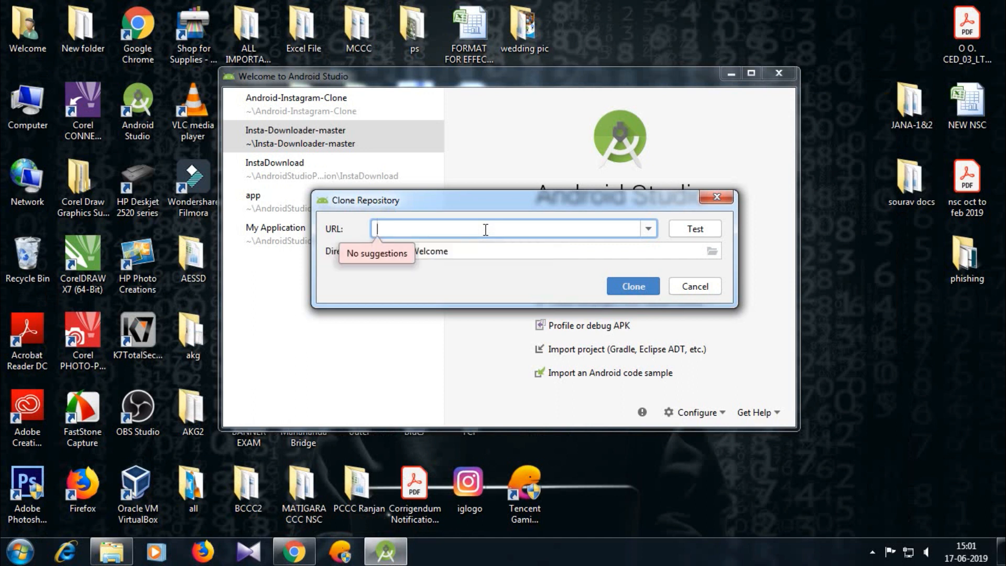
right_click(484, 229)
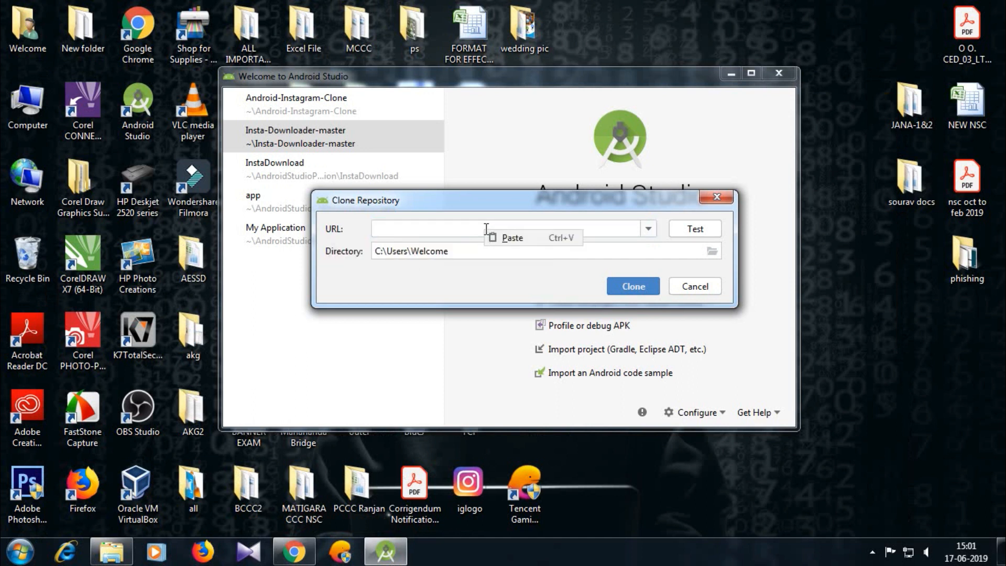
type("https://github.com/gsuitedevs/apps-script-samples.git")
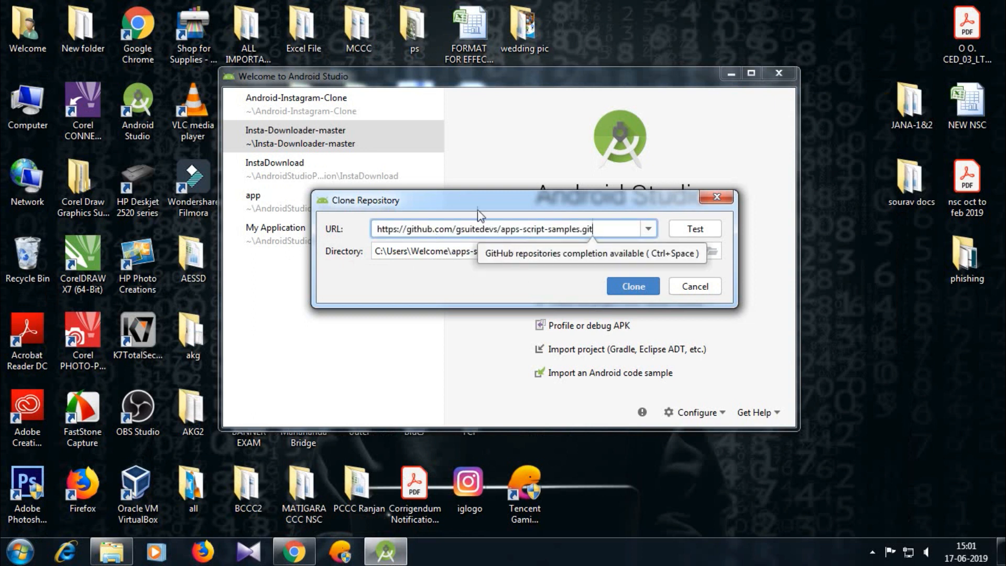
mouse_move(678, 254)
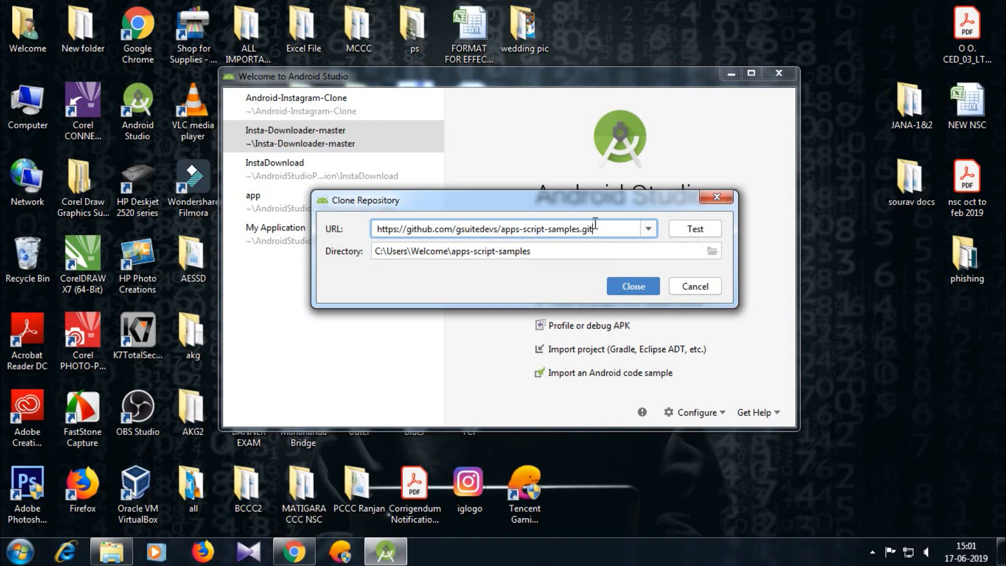
left_click(693, 229)
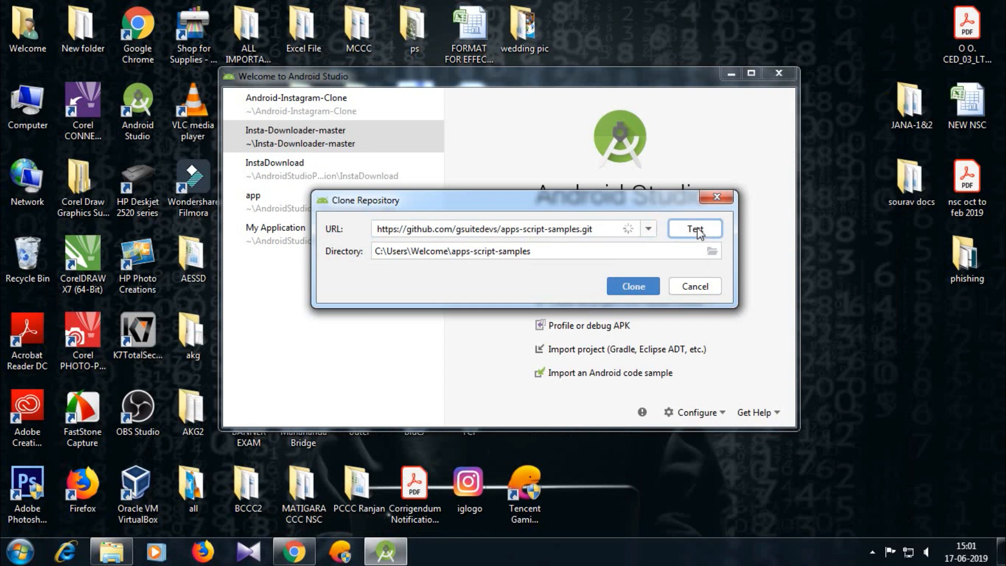
left_click(695, 228)
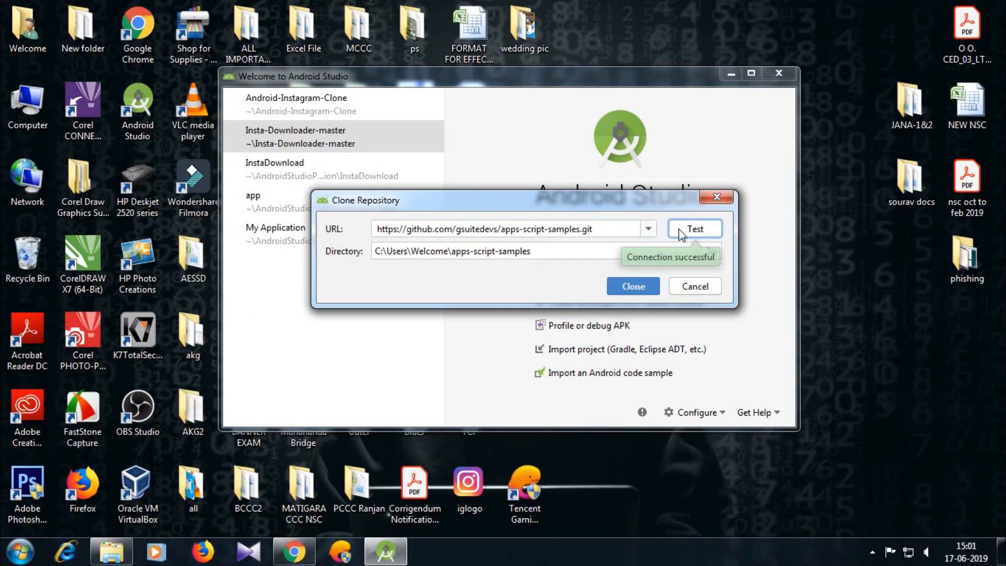
mouse_move(649, 268)
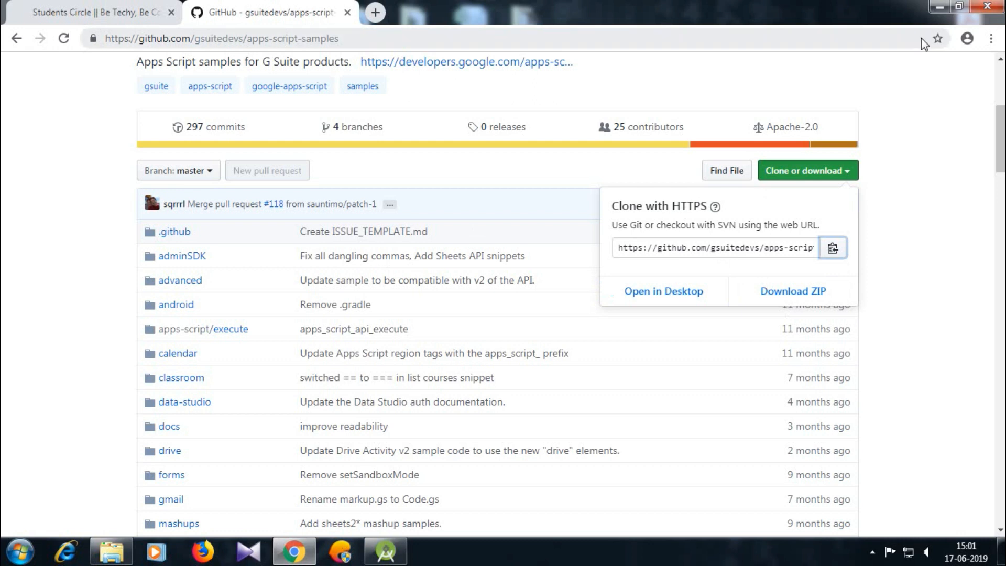
left_click(694, 229)
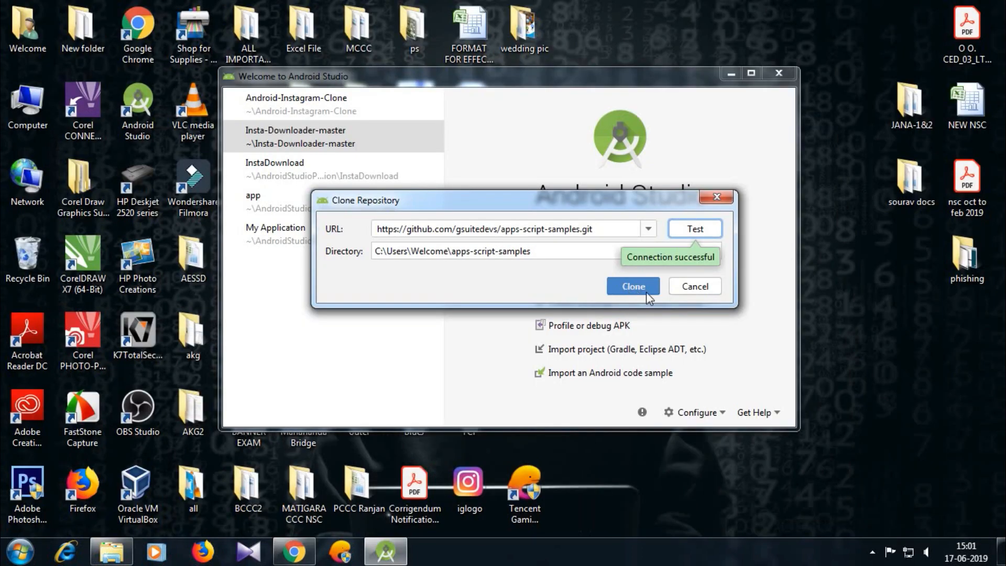
Start the clone, open the My Application project, and view Events notifications.
left_click(632, 286)
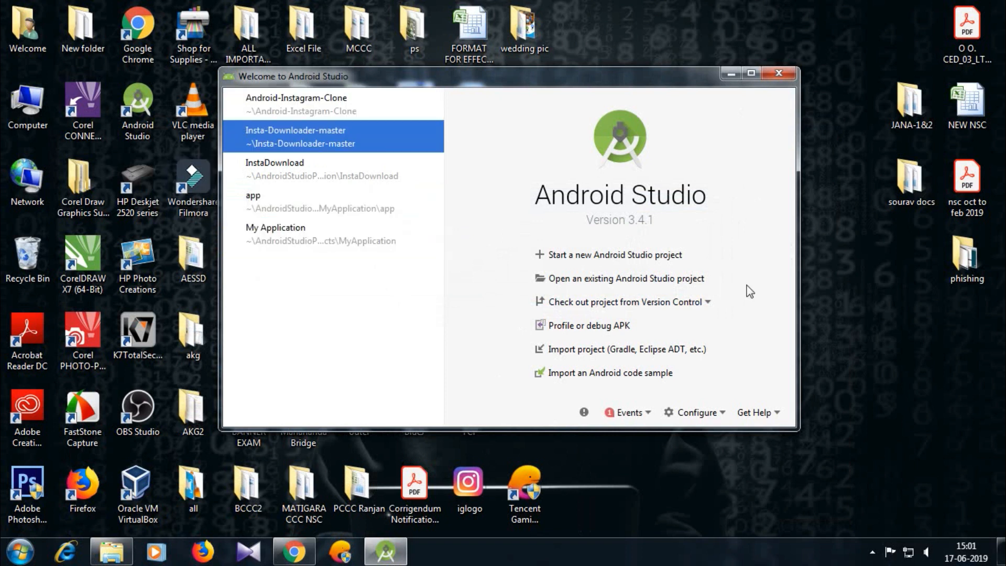
left_click(321, 168)
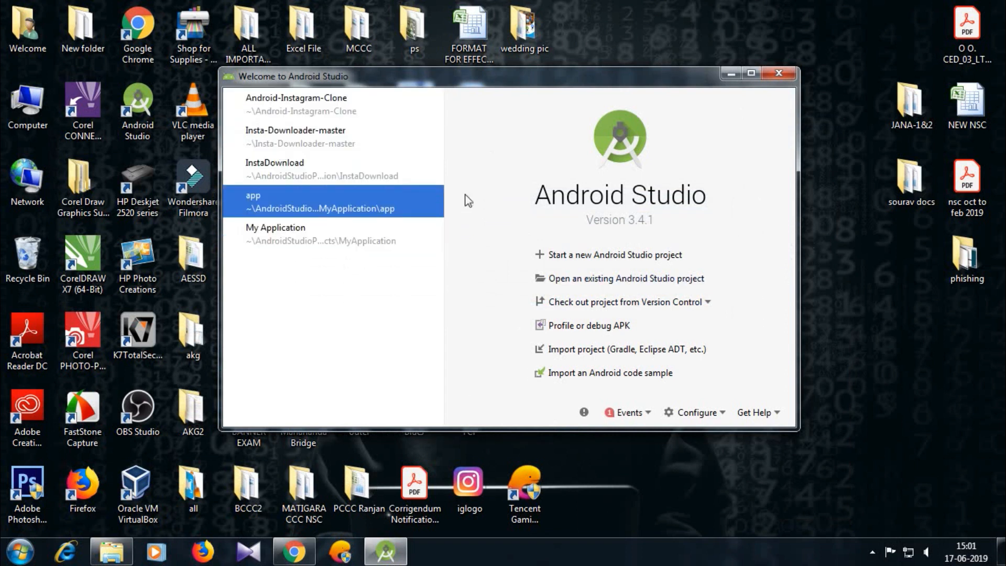
left_click(778, 73)
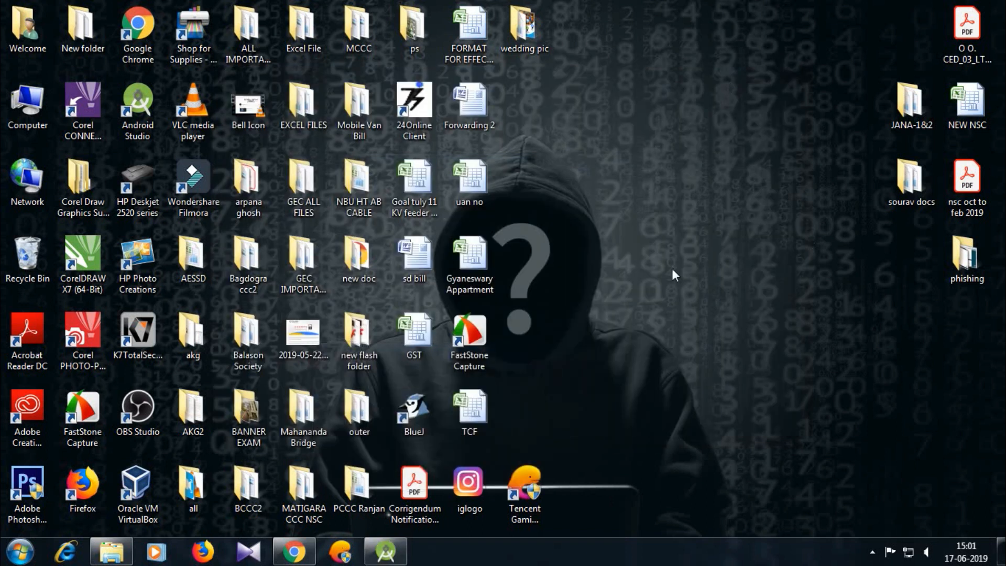
left_click(385, 551)
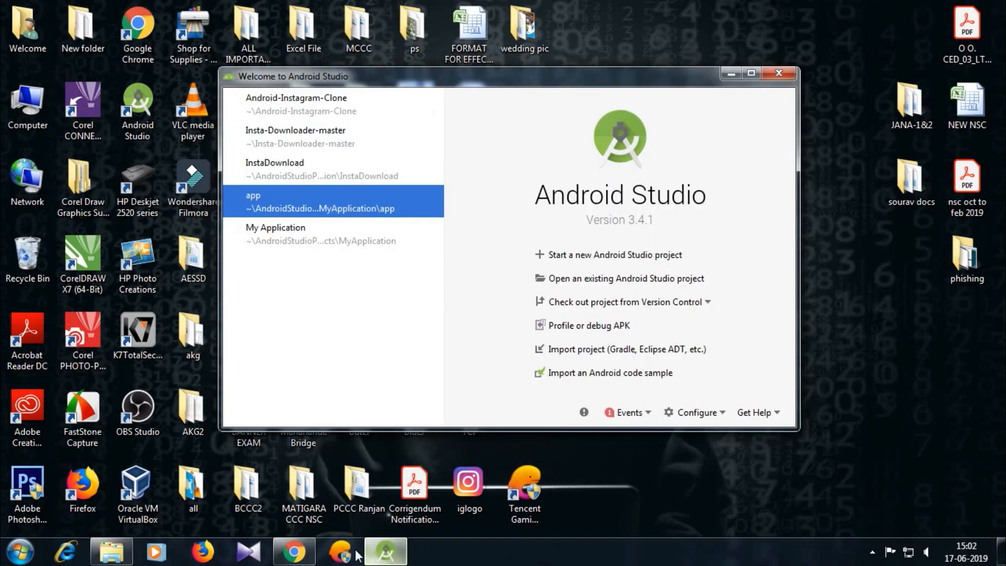
left_click(275, 233)
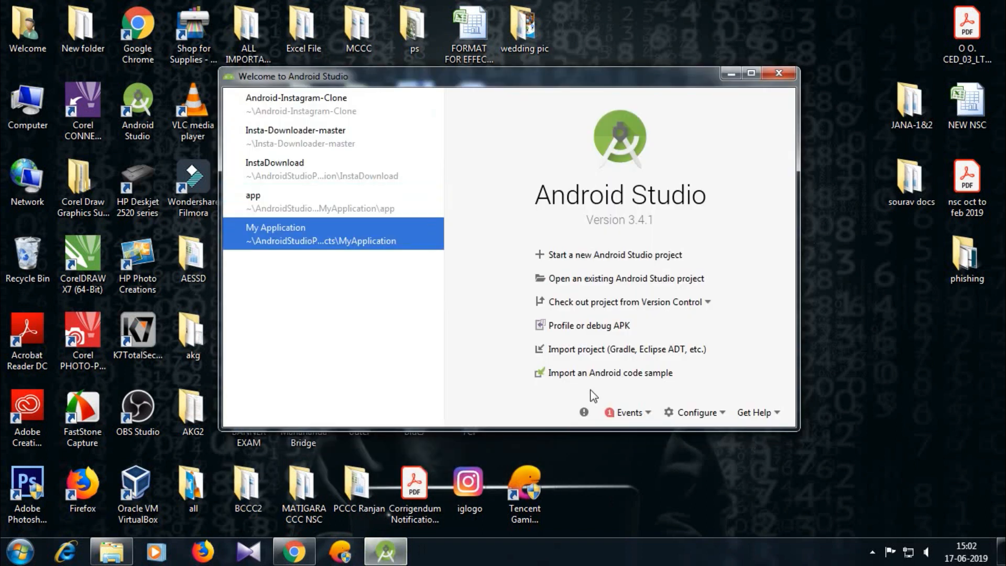
mouse_move(650, 416)
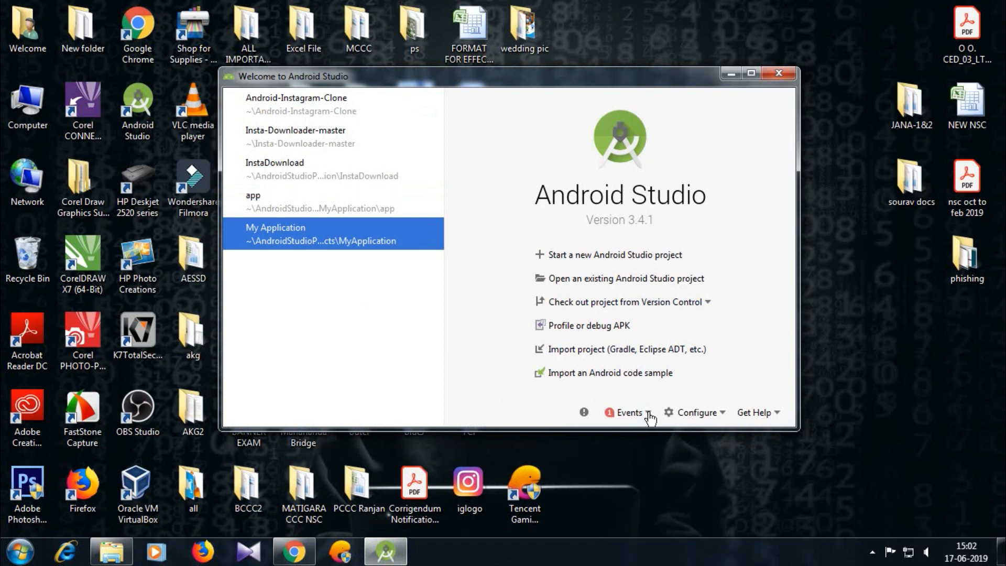
left_click(871, 551)
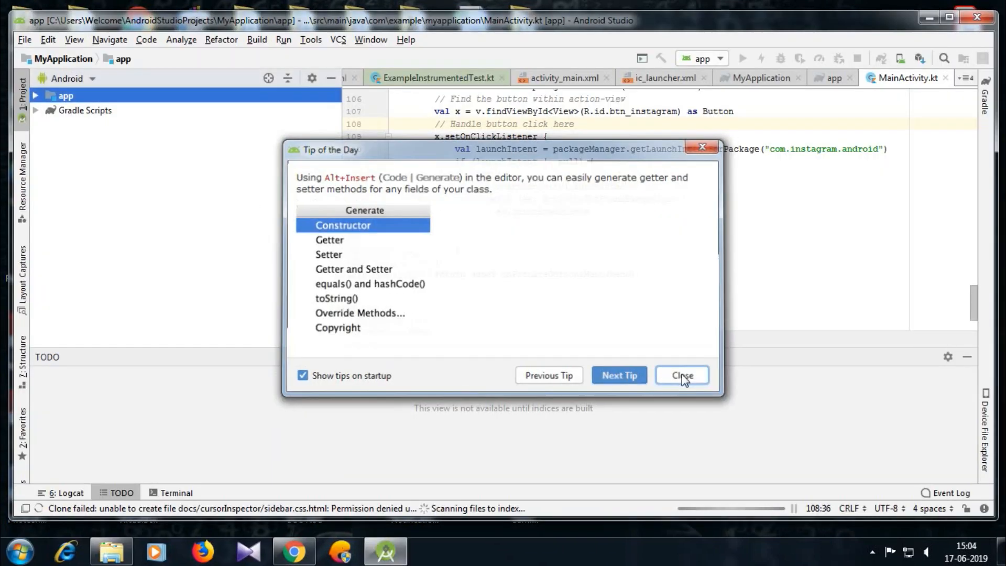
Dismiss the Tip of the Day and expand the drawable resources folder.
left_click(681, 375)
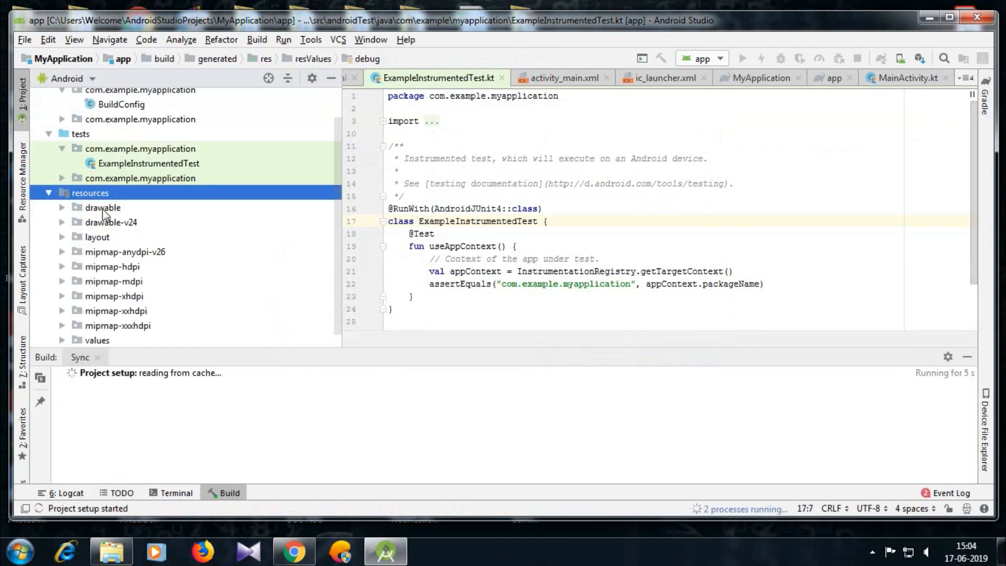
left_click(103, 207)
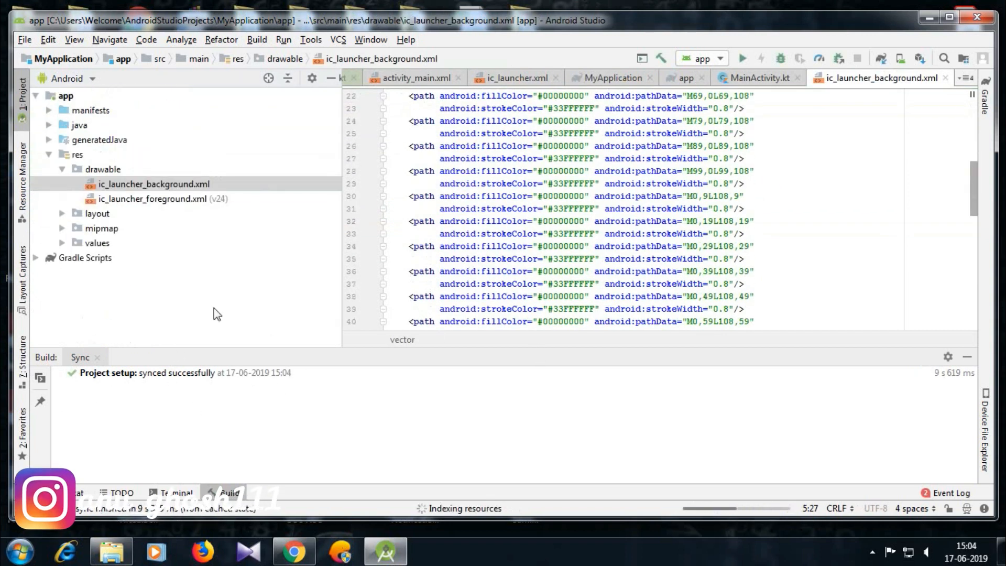
Open ic_launcher_background.xml after sync finishes and show the Build menu.
left_click(154, 184)
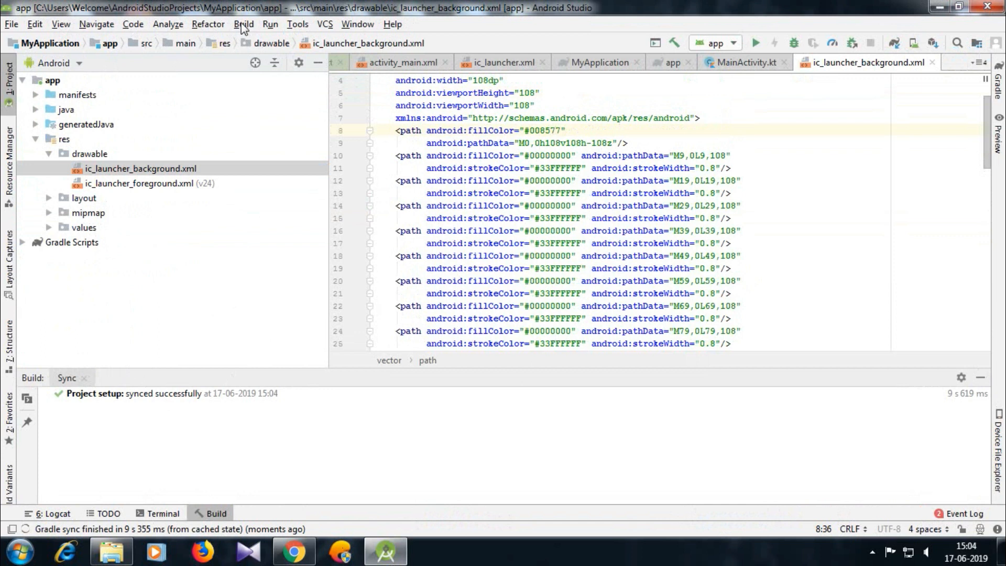
left_click(243, 23)
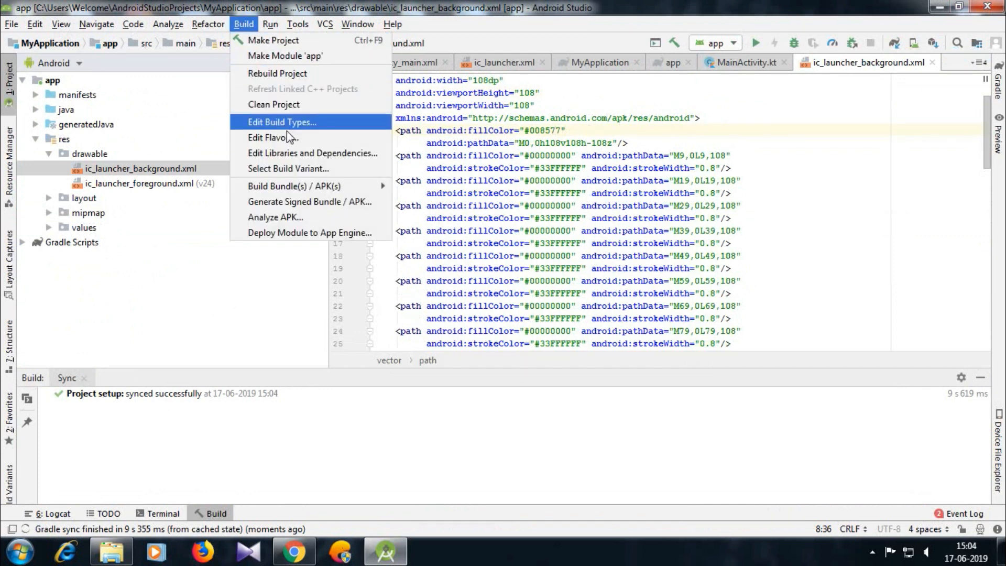
mouse_move(294, 186)
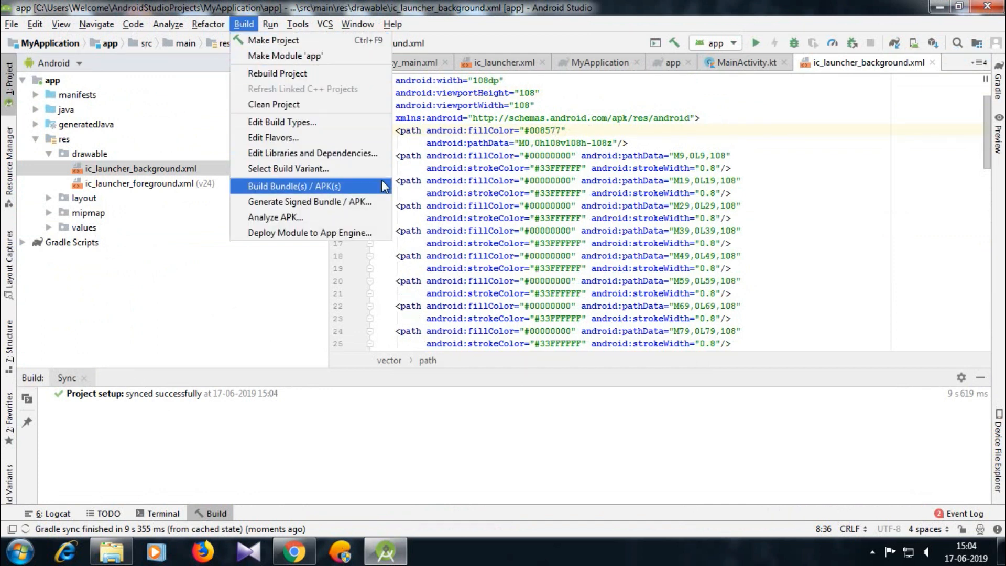